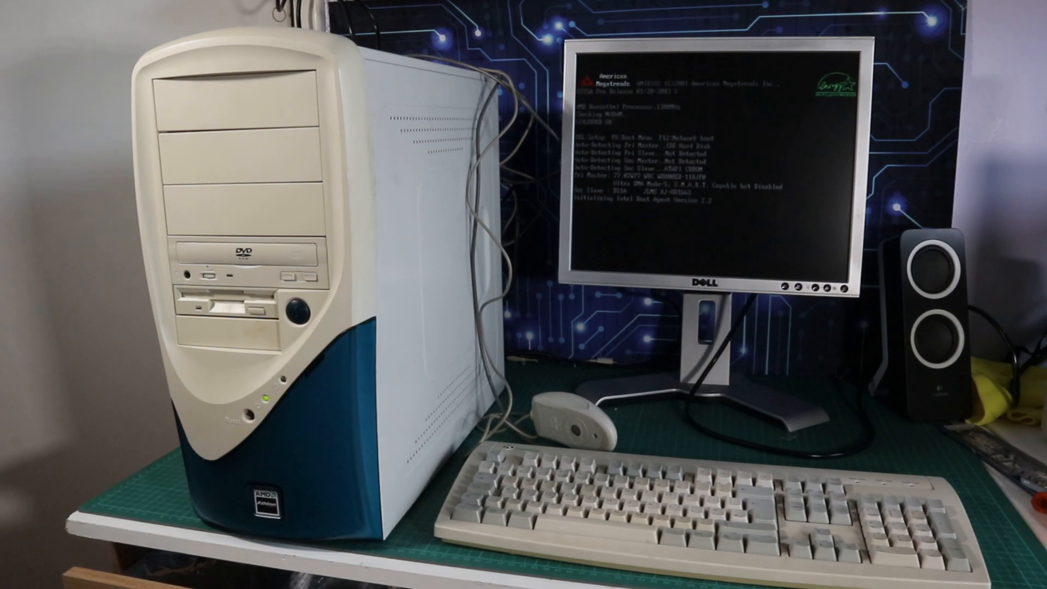
- Enter AMIBIOS Setup during POST with Delete and move into Advanced Setup
key("Delete")
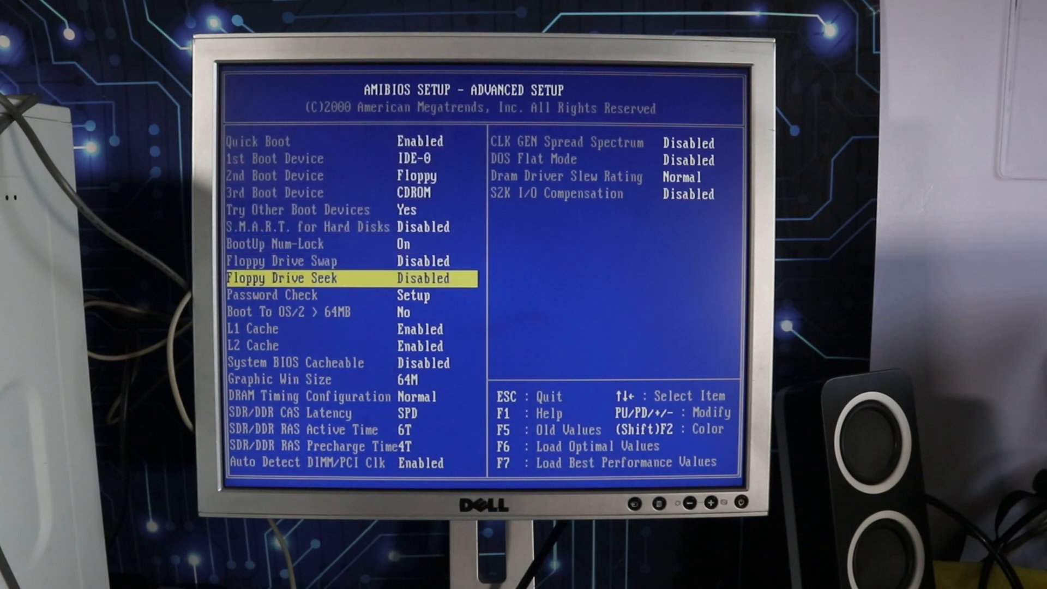
key("down")
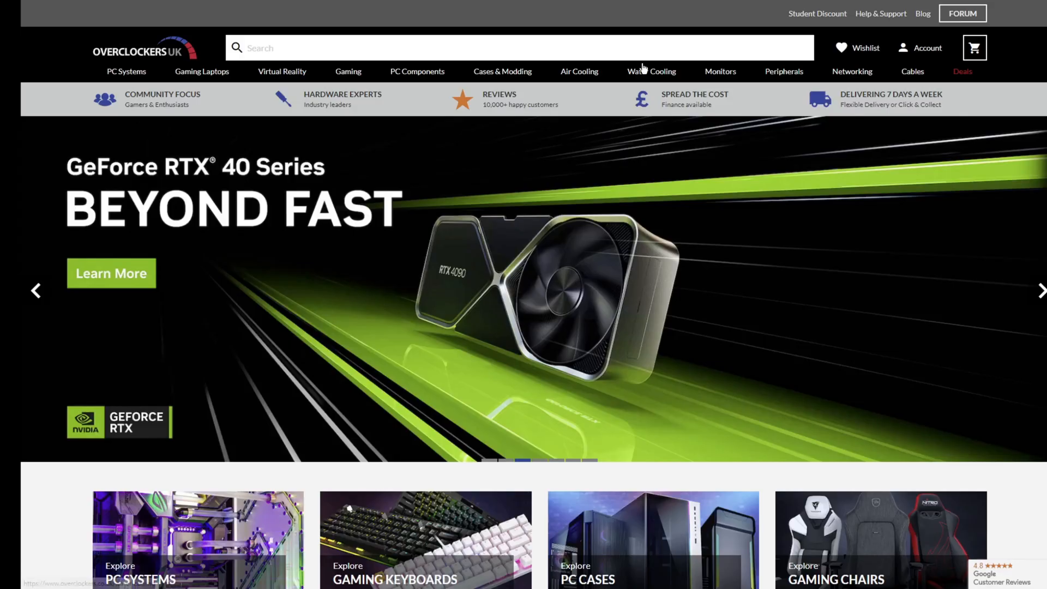
mouse_move(509, 90)
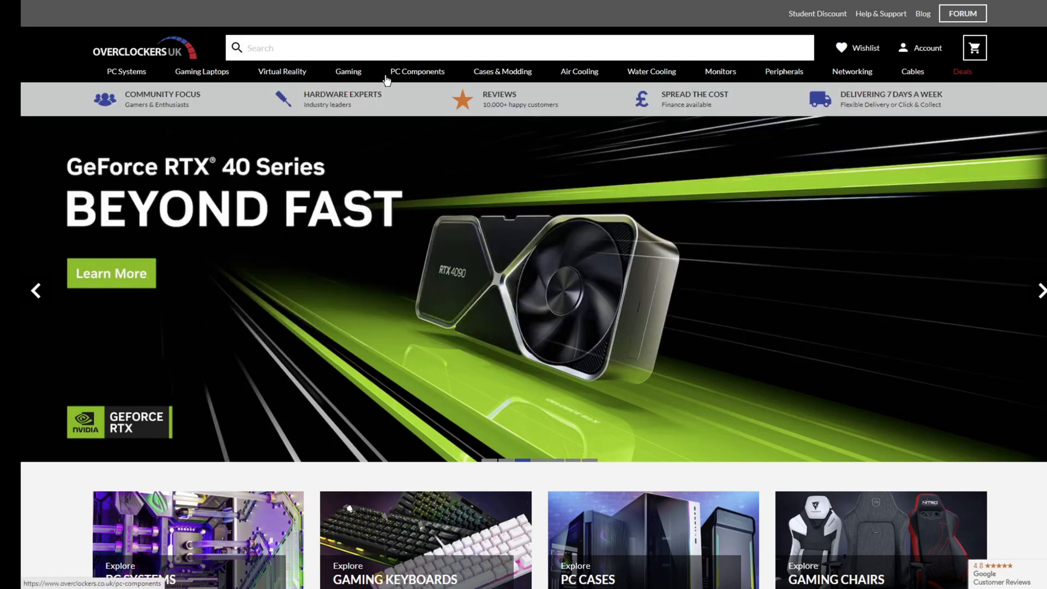
mouse_move(202, 71)
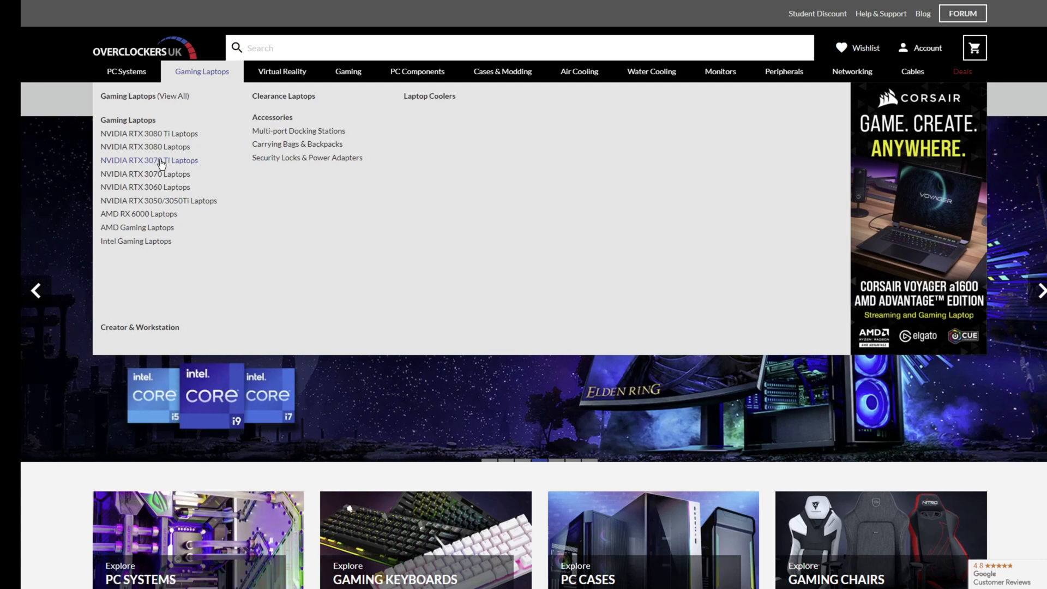
- Browse the NVIDIA RTX 3070 Ti laptop listings
left_click(149, 160)
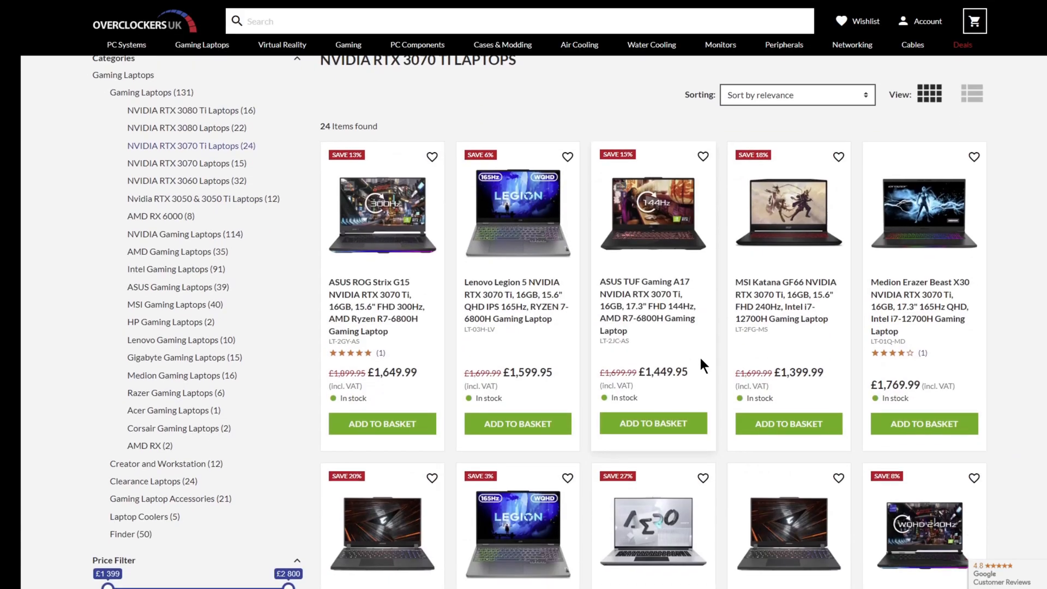
scroll("down", 3)
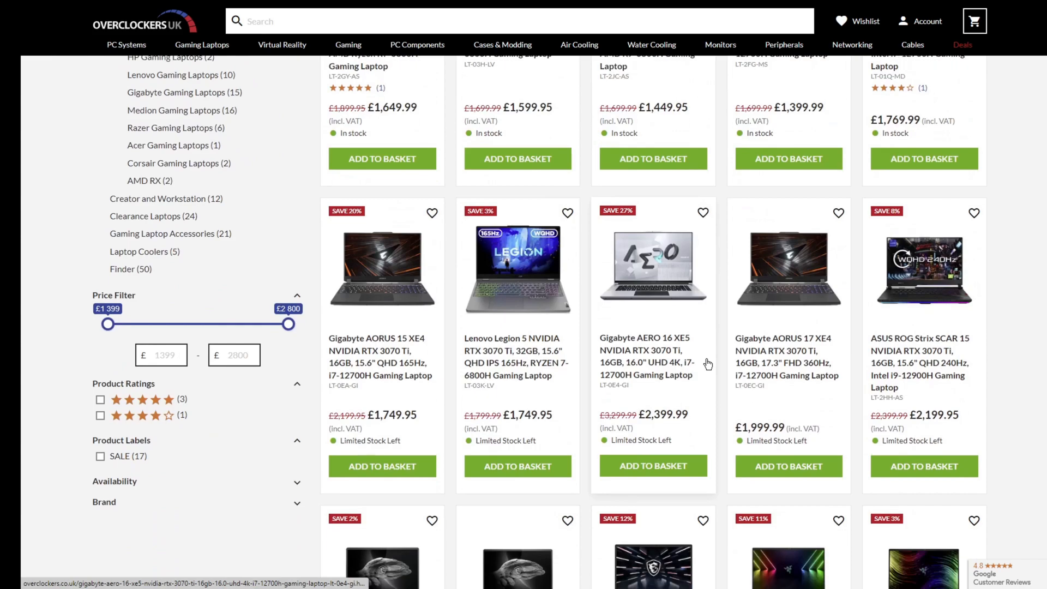
scroll("up", 3)
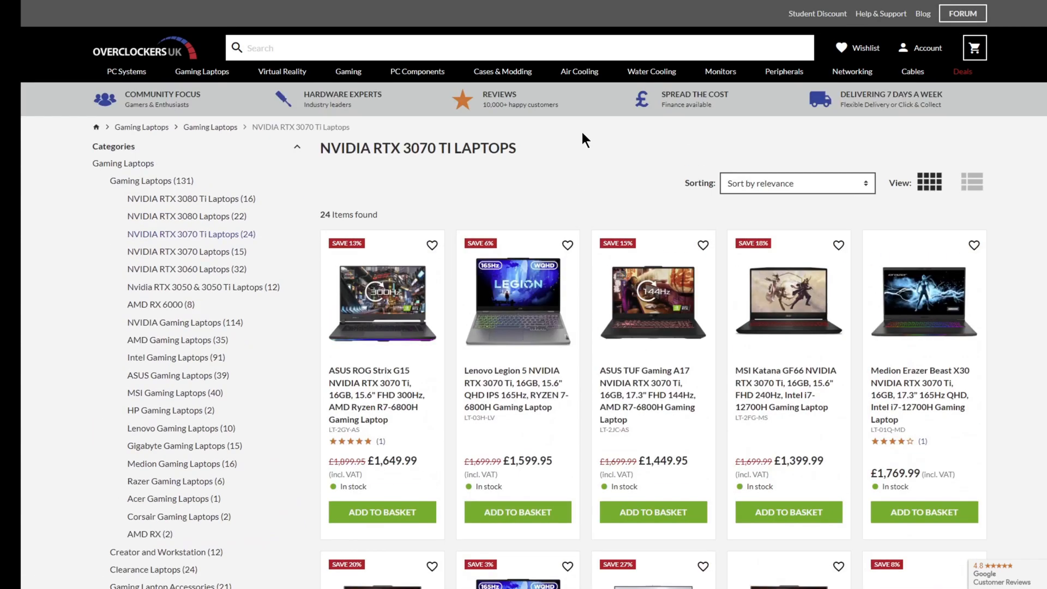
- Scroll through the Water Cooling products, then view the PC Systems range
left_click(651, 72)
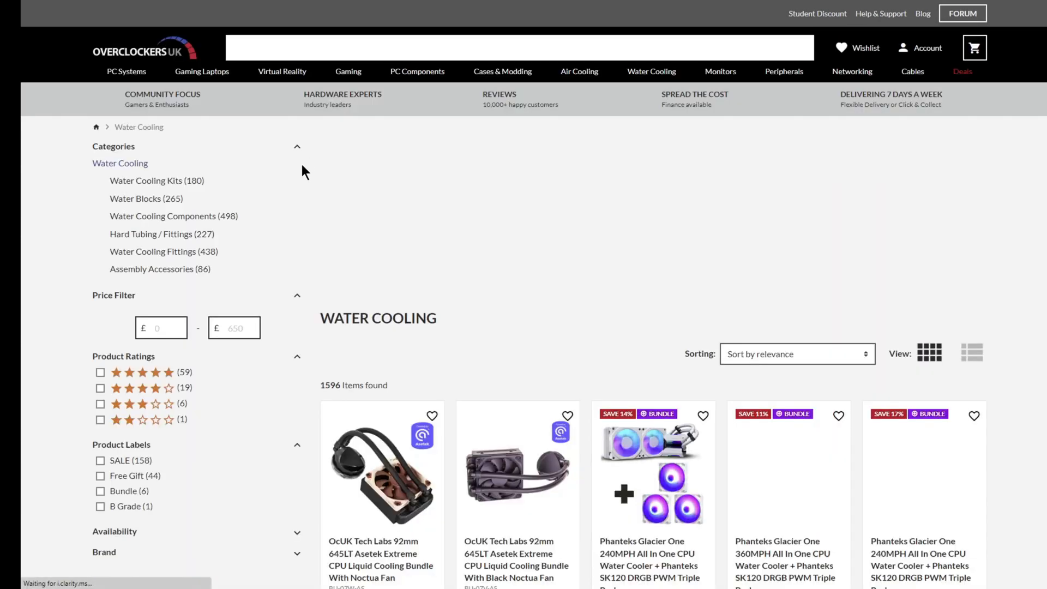
scroll("down", 3)
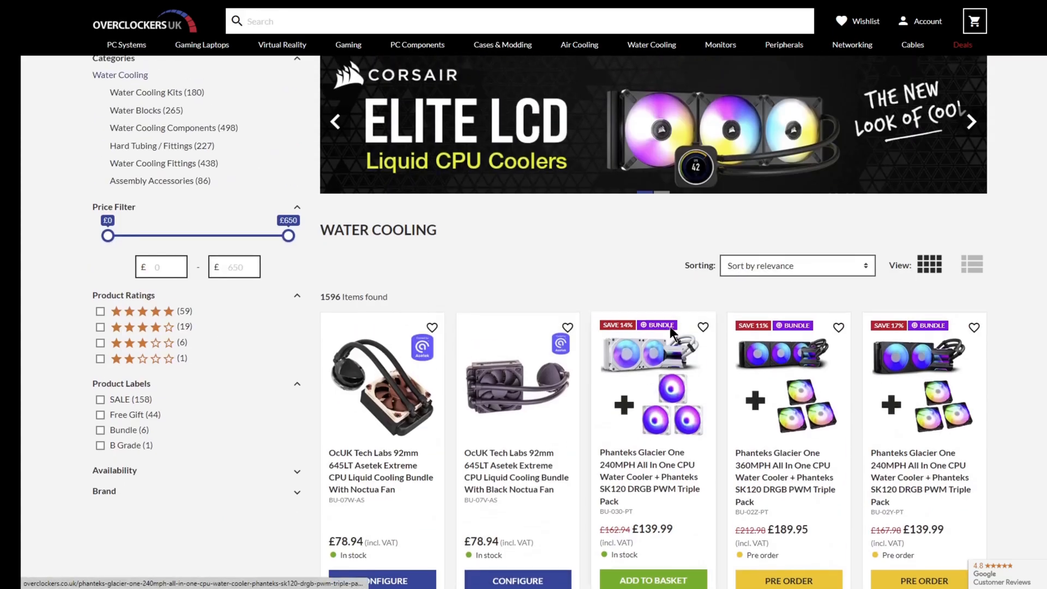
scroll("down", 3)
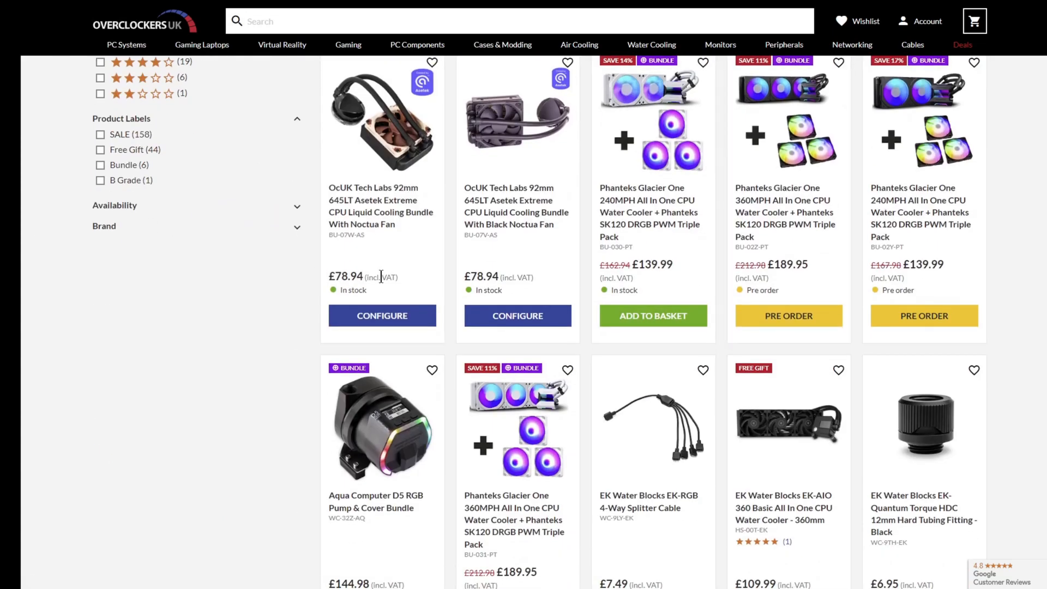
mouse_move(321, 430)
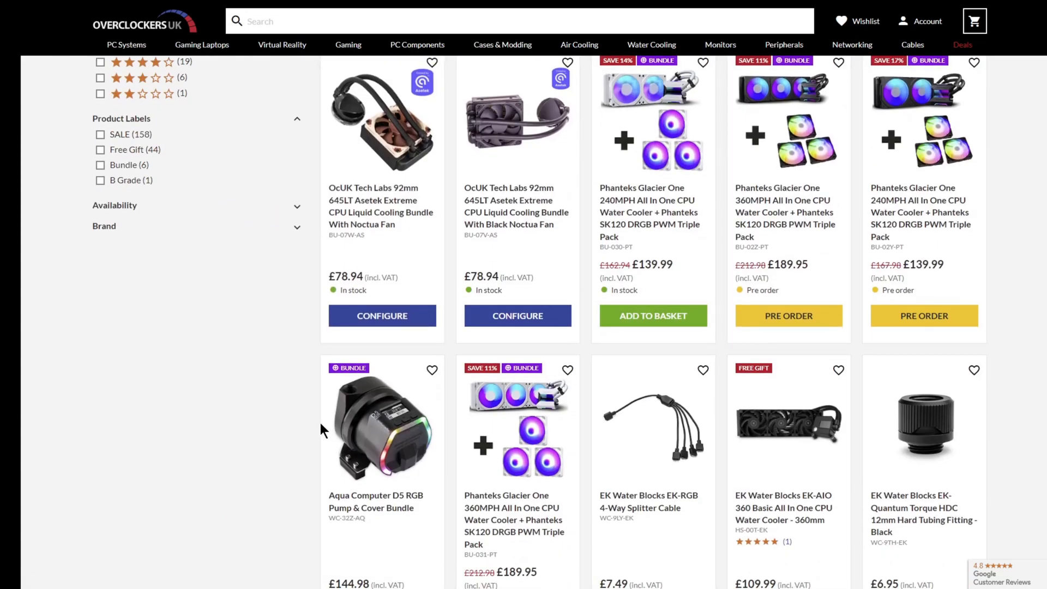
mouse_move(783, 44)
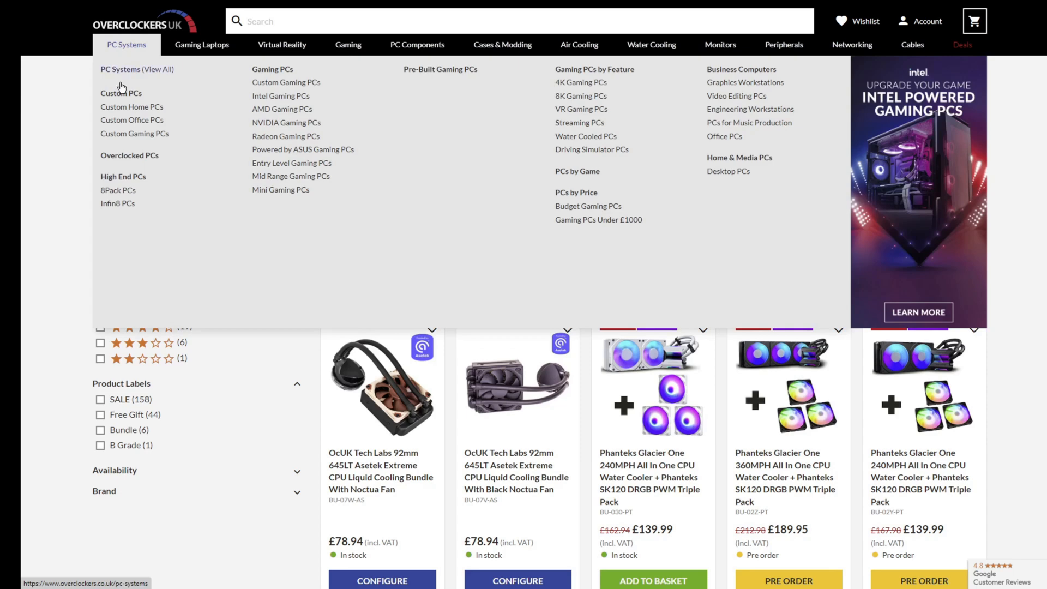
left_click(131, 120)
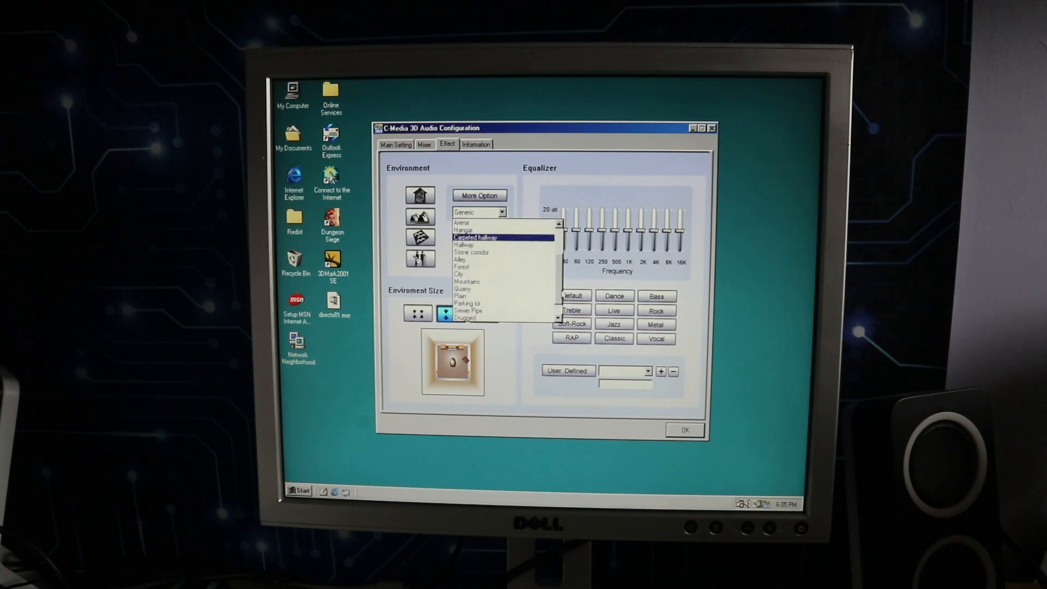
- Keep the Generic environment, check codec and driver details, then view Main Setting
scroll("up", 3)
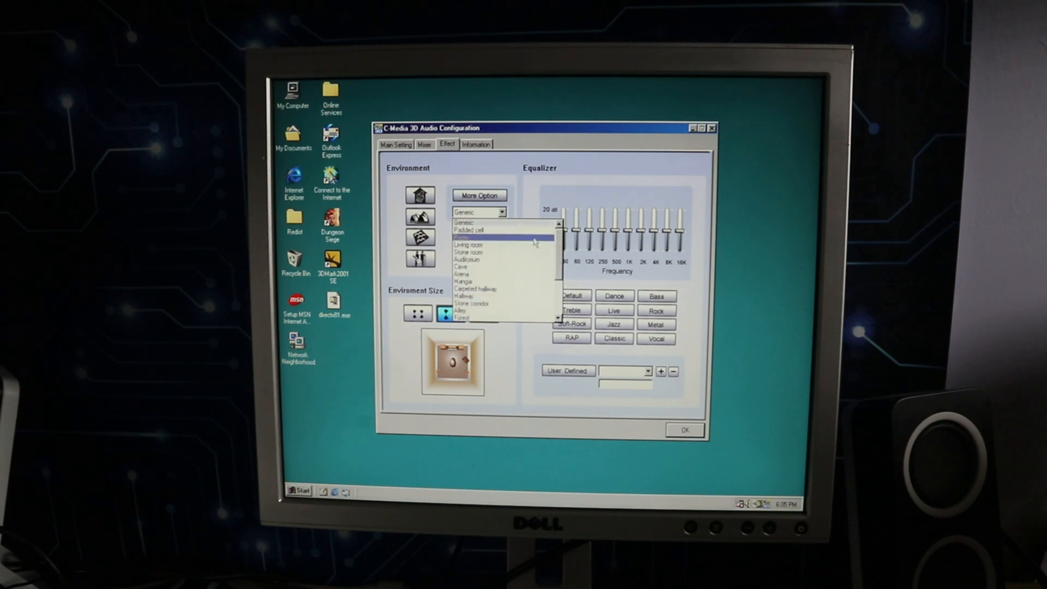
left_click(465, 222)
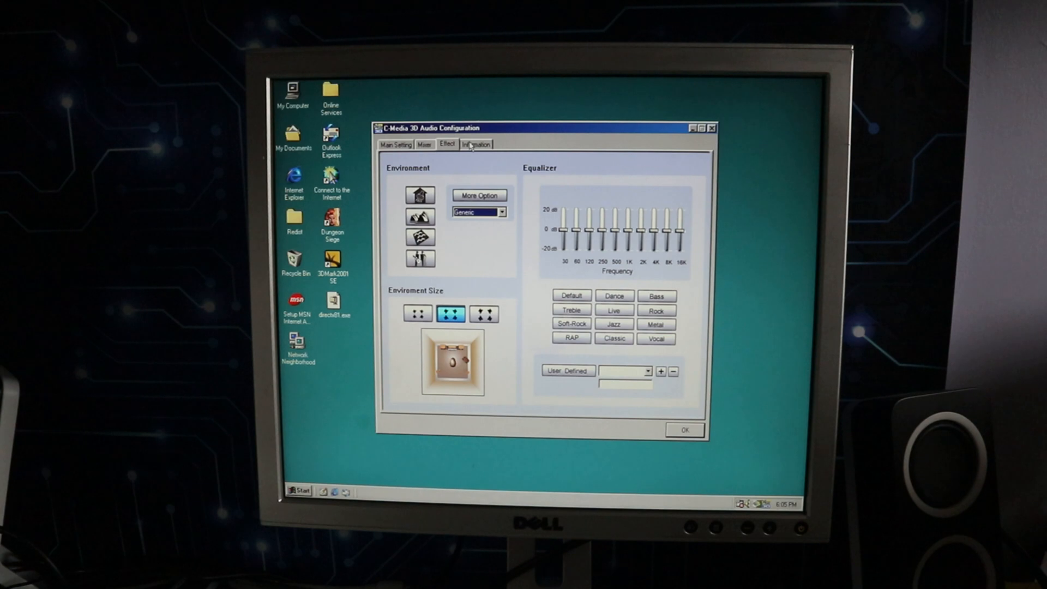
left_click(475, 144)
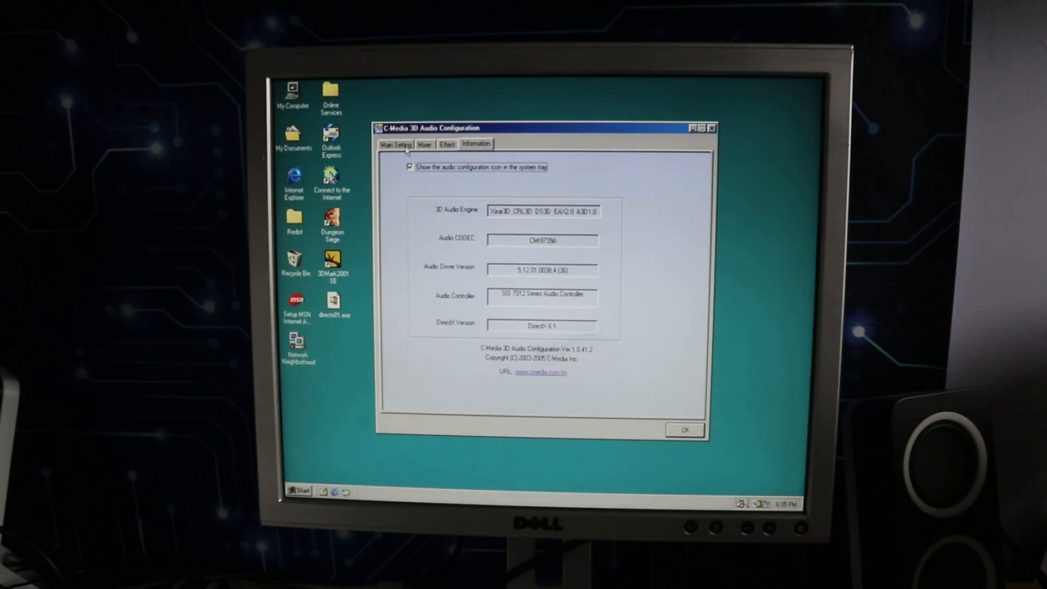
mouse_move(550, 247)
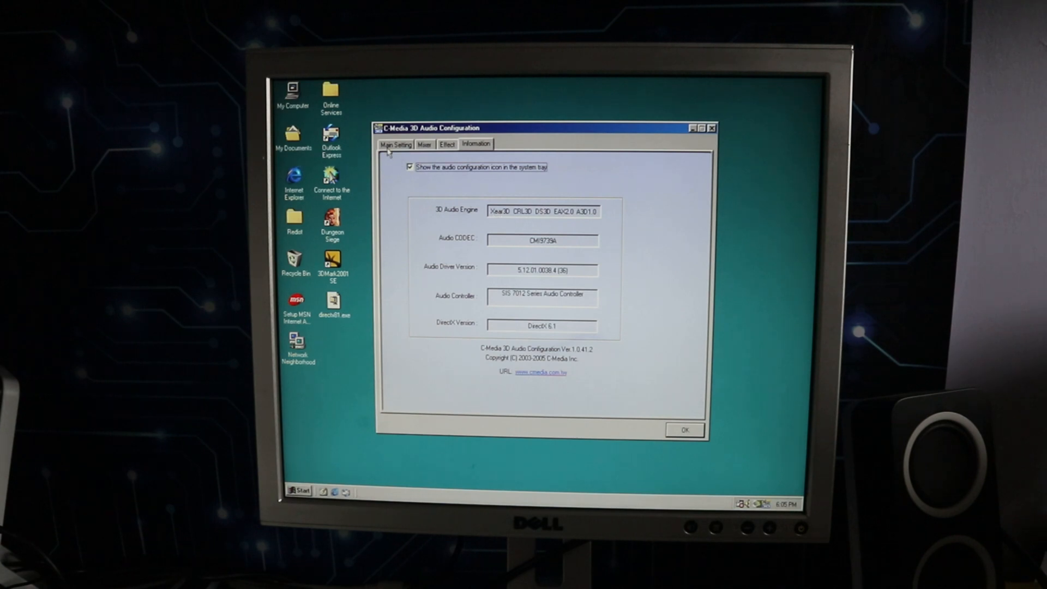
left_click(395, 144)
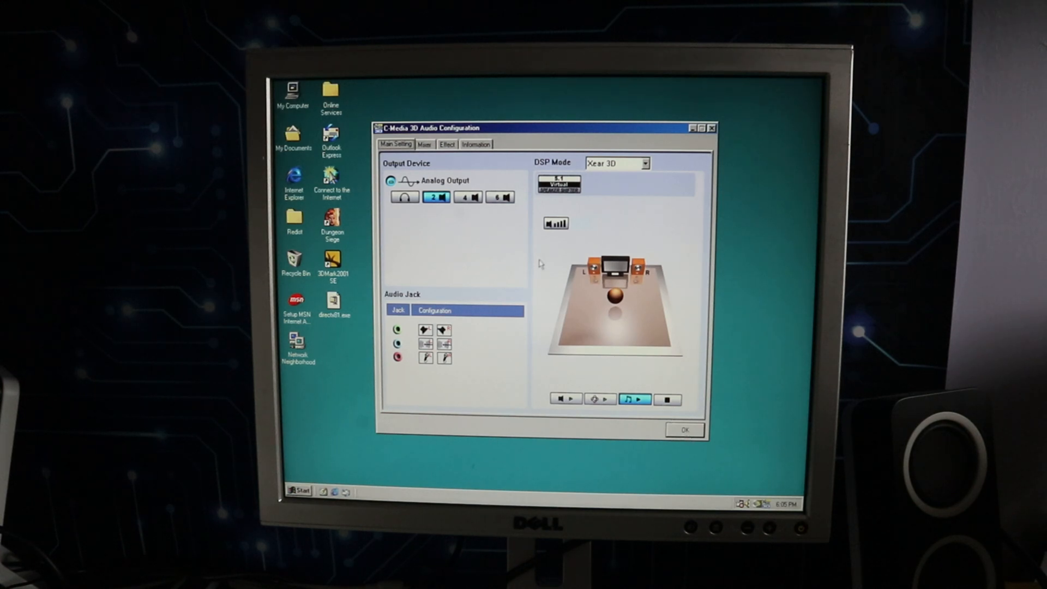
- On the Effect tab, try the Cave environment, then switch to Sewer Pipe
left_click(446, 144)
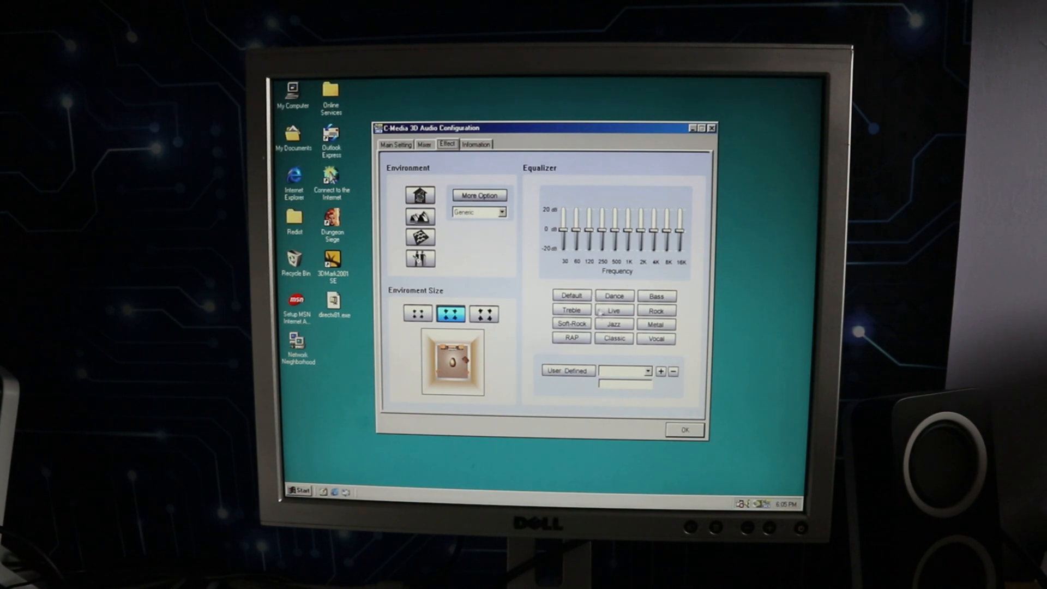
left_click(502, 212)
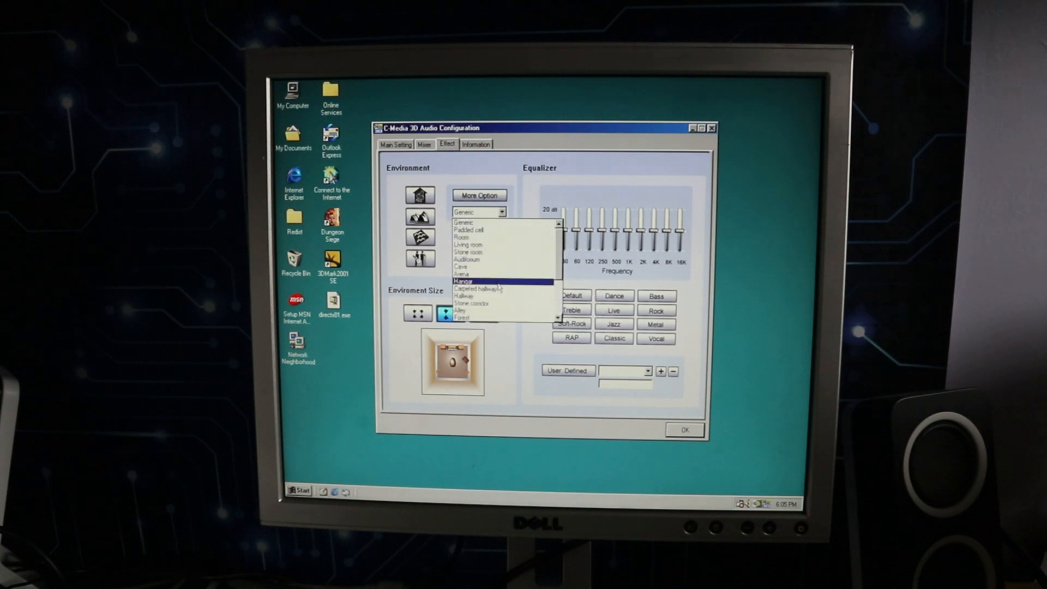
left_click(470, 265)
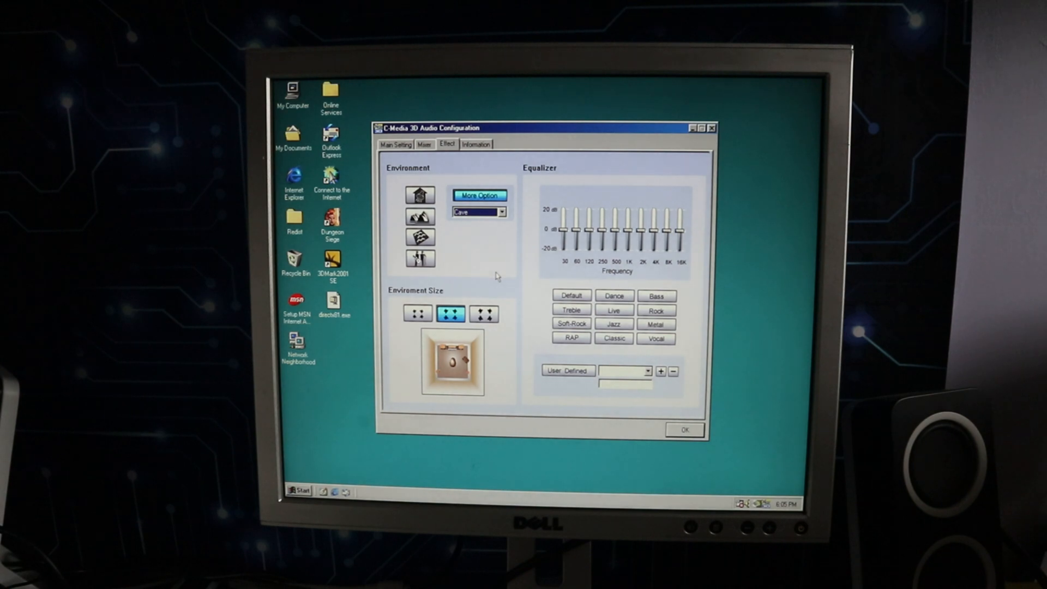
mouse_move(501, 219)
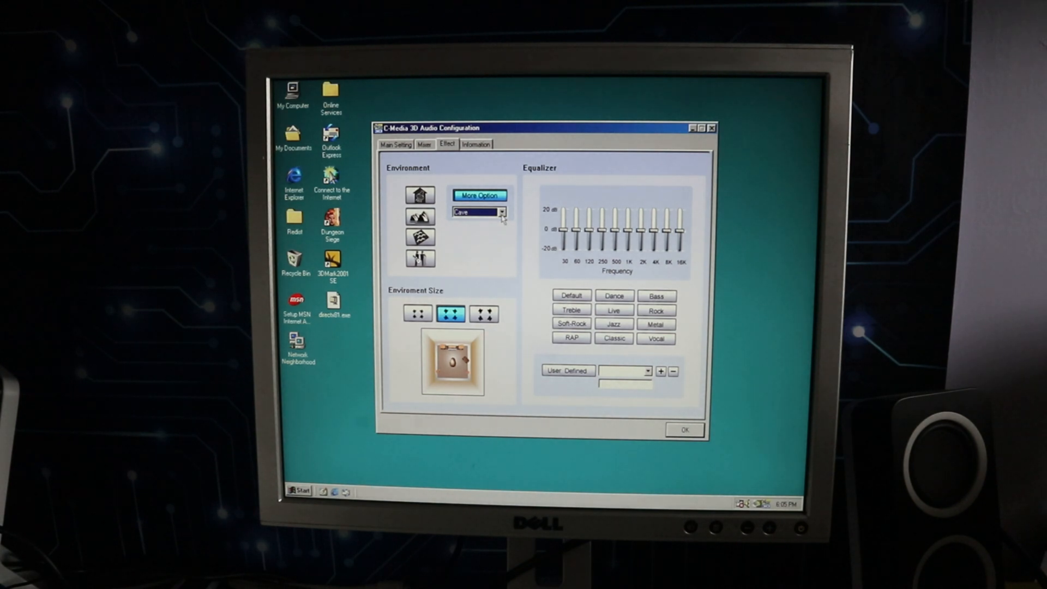
left_click(501, 211)
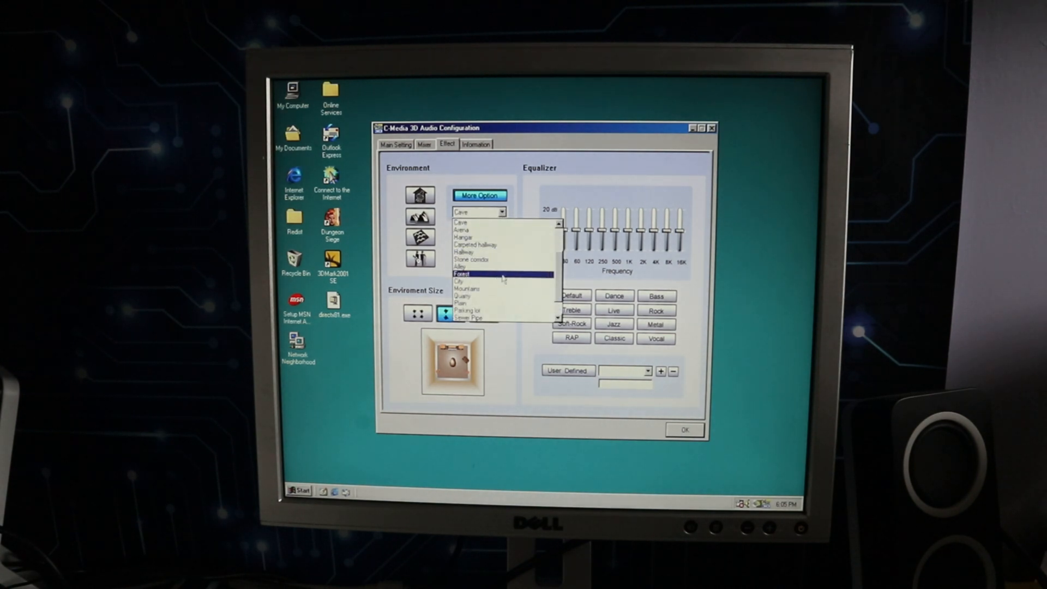
left_click(471, 319)
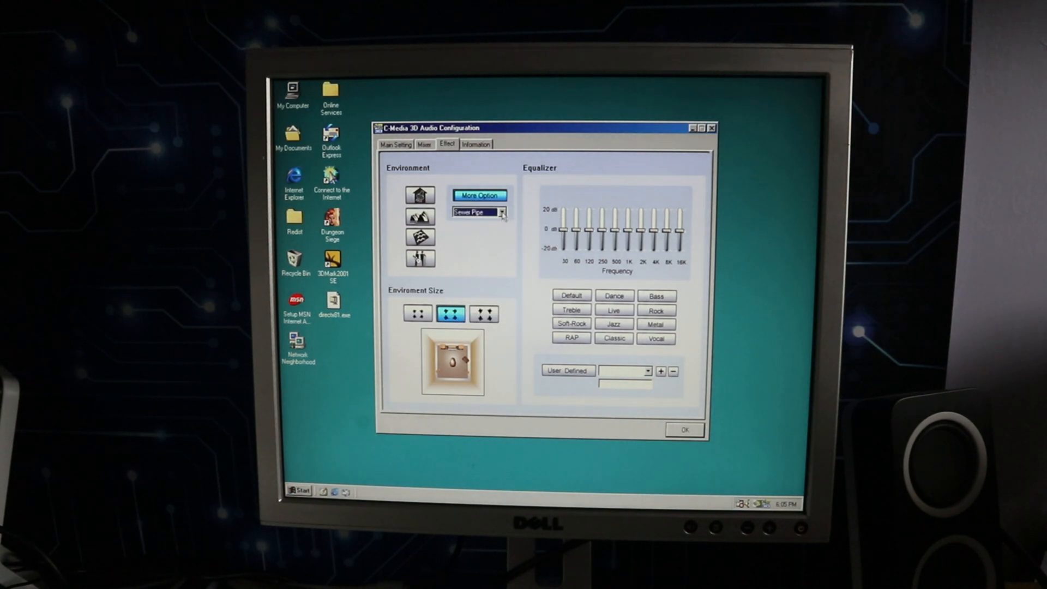
left_click(503, 211)
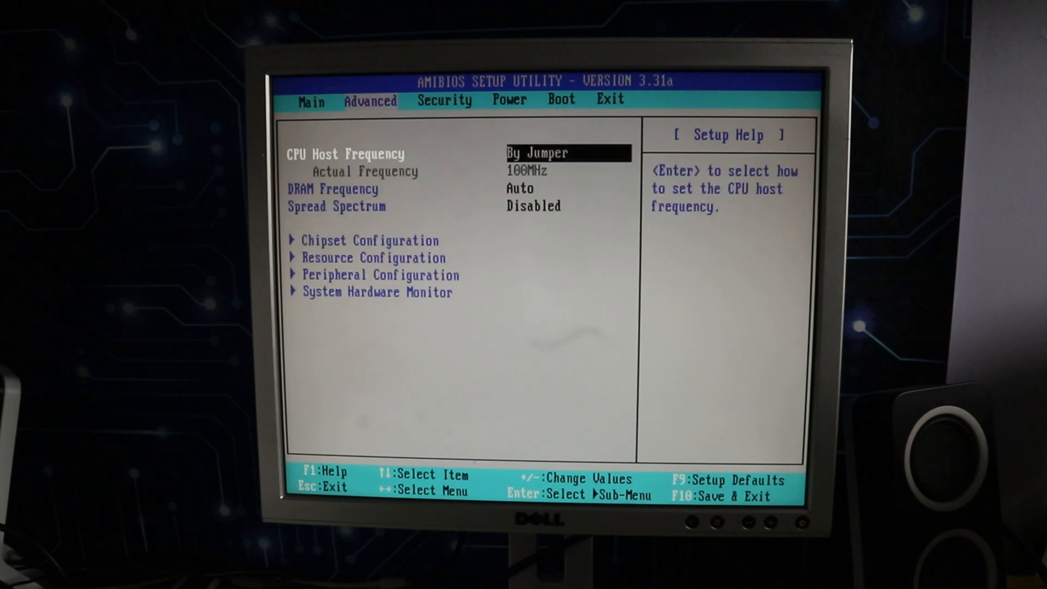
- Move between DRAM Frequency and CPU Host Frequency, settling on CPU Host Frequency
key("down")
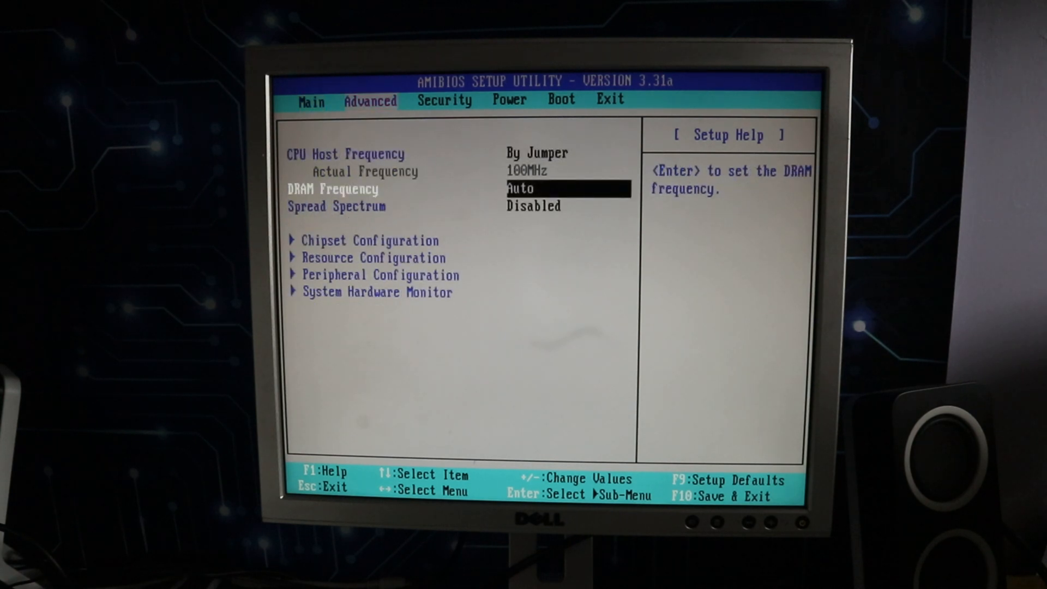
key("up")
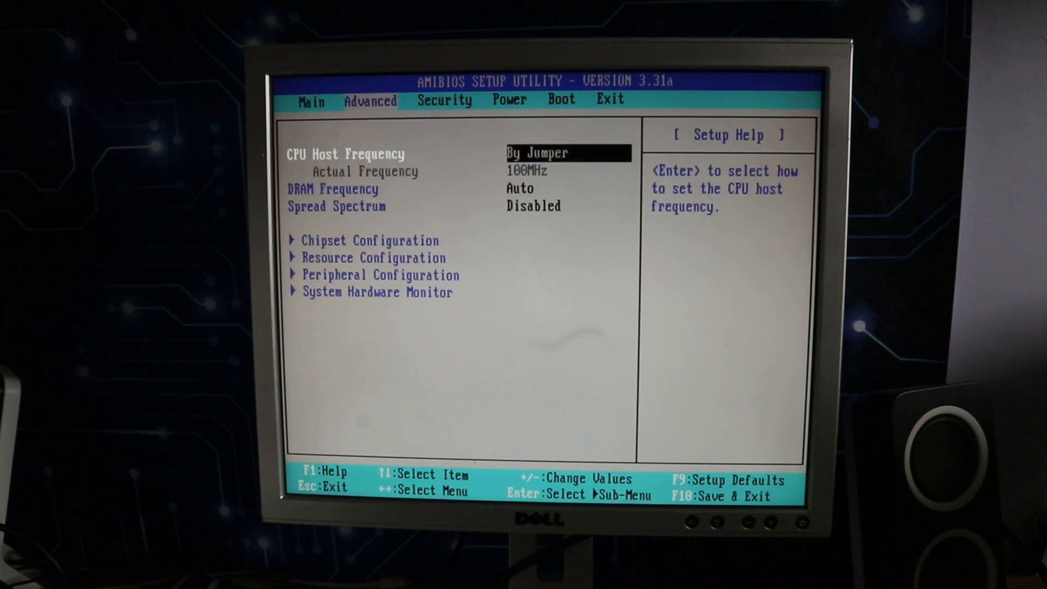
key("Down")
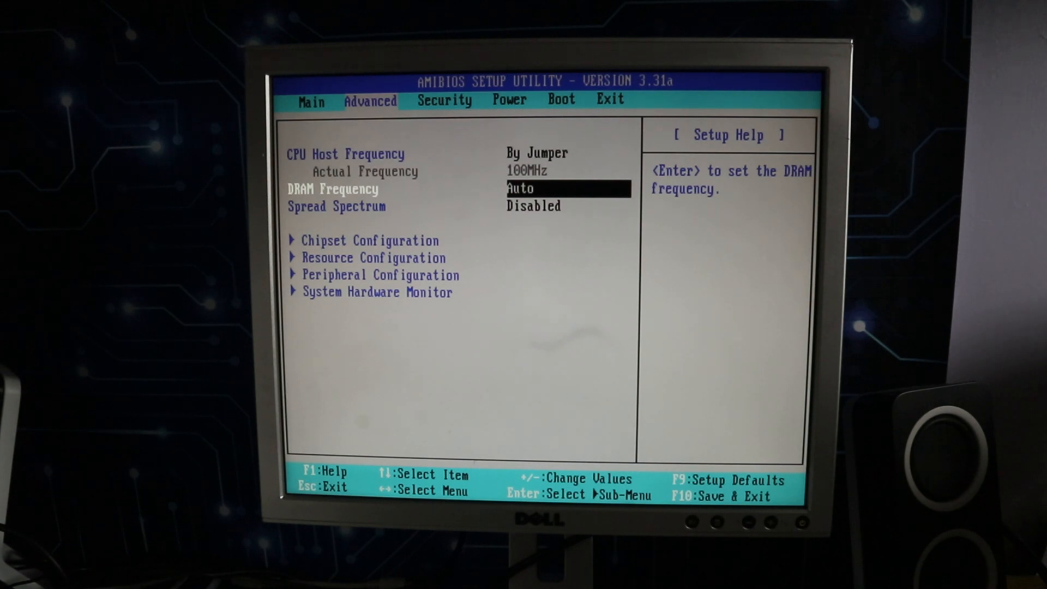
key("up")
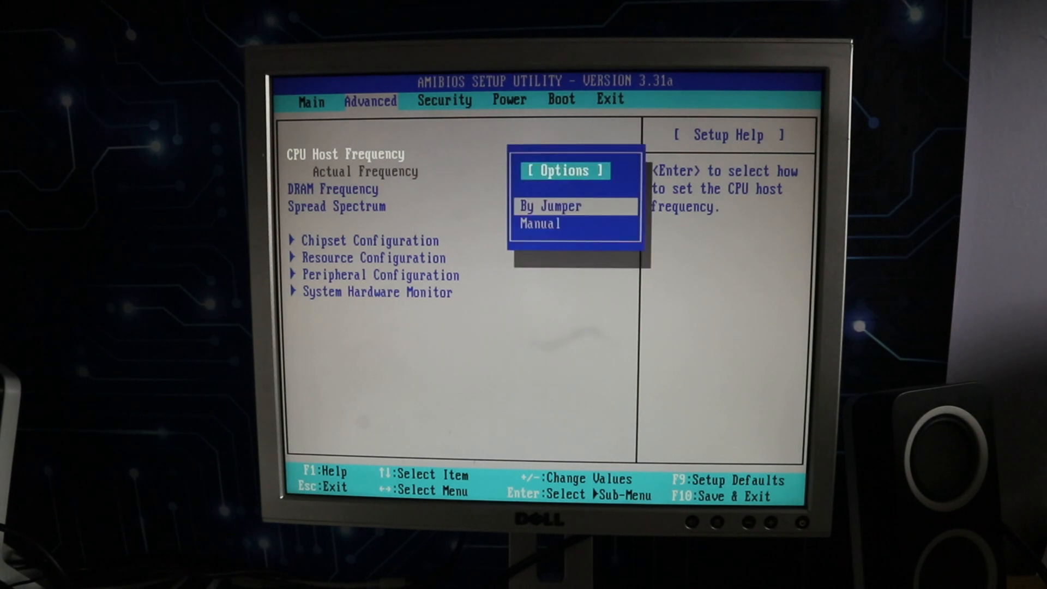
- Confirm Manual as the CPU host frequency mode
key("Return")
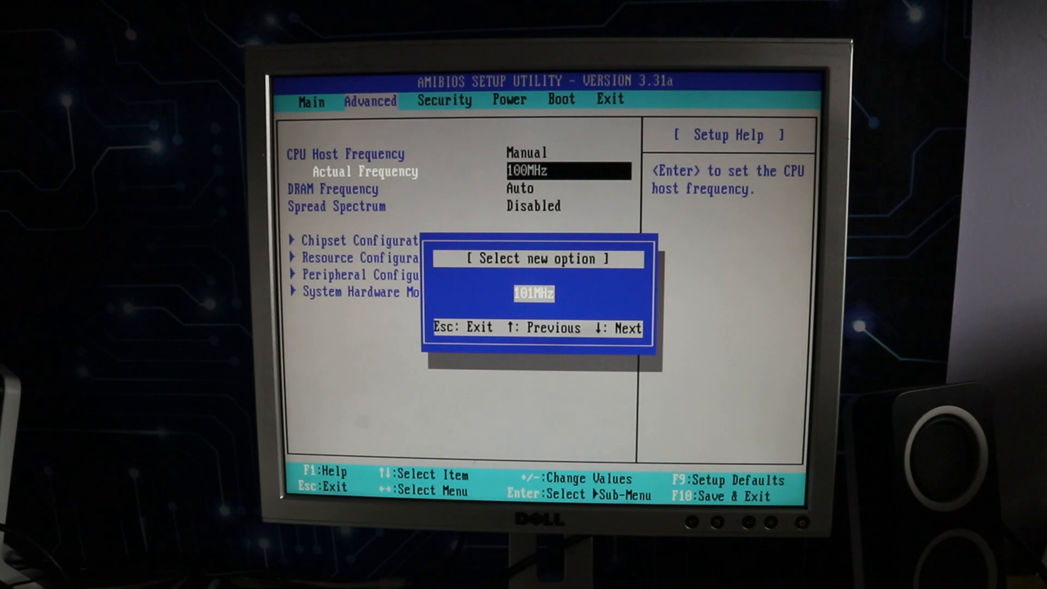
- Step the proposed CPU host frequency up to 105MHz
key("up")
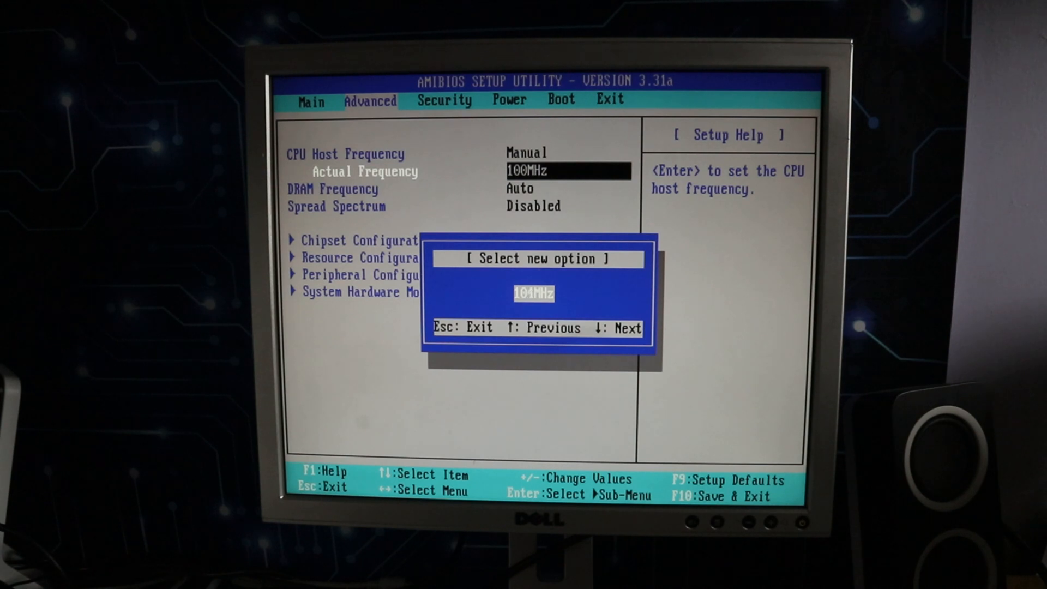
key("Down")
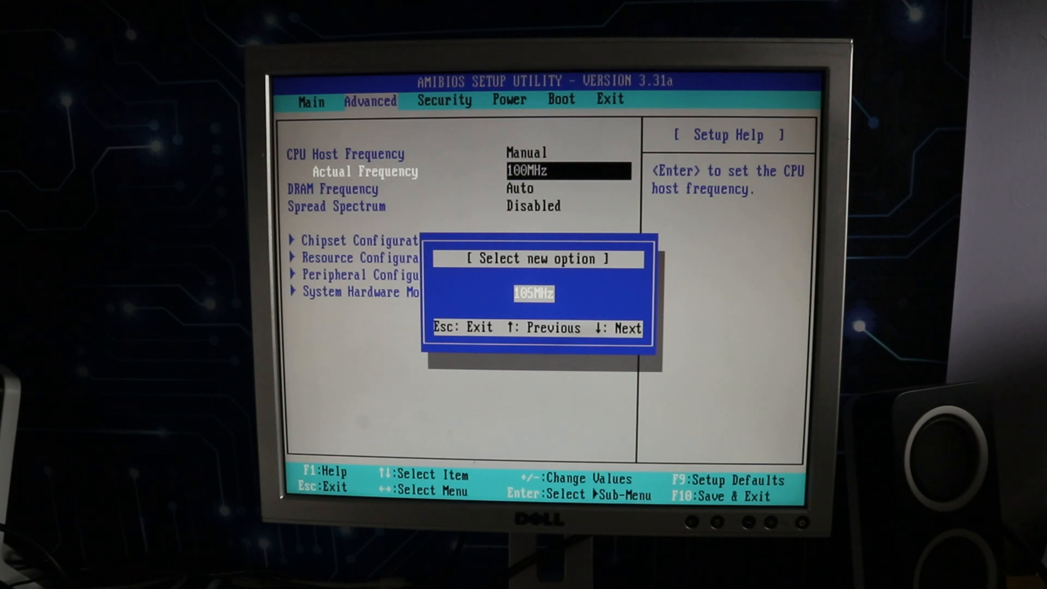